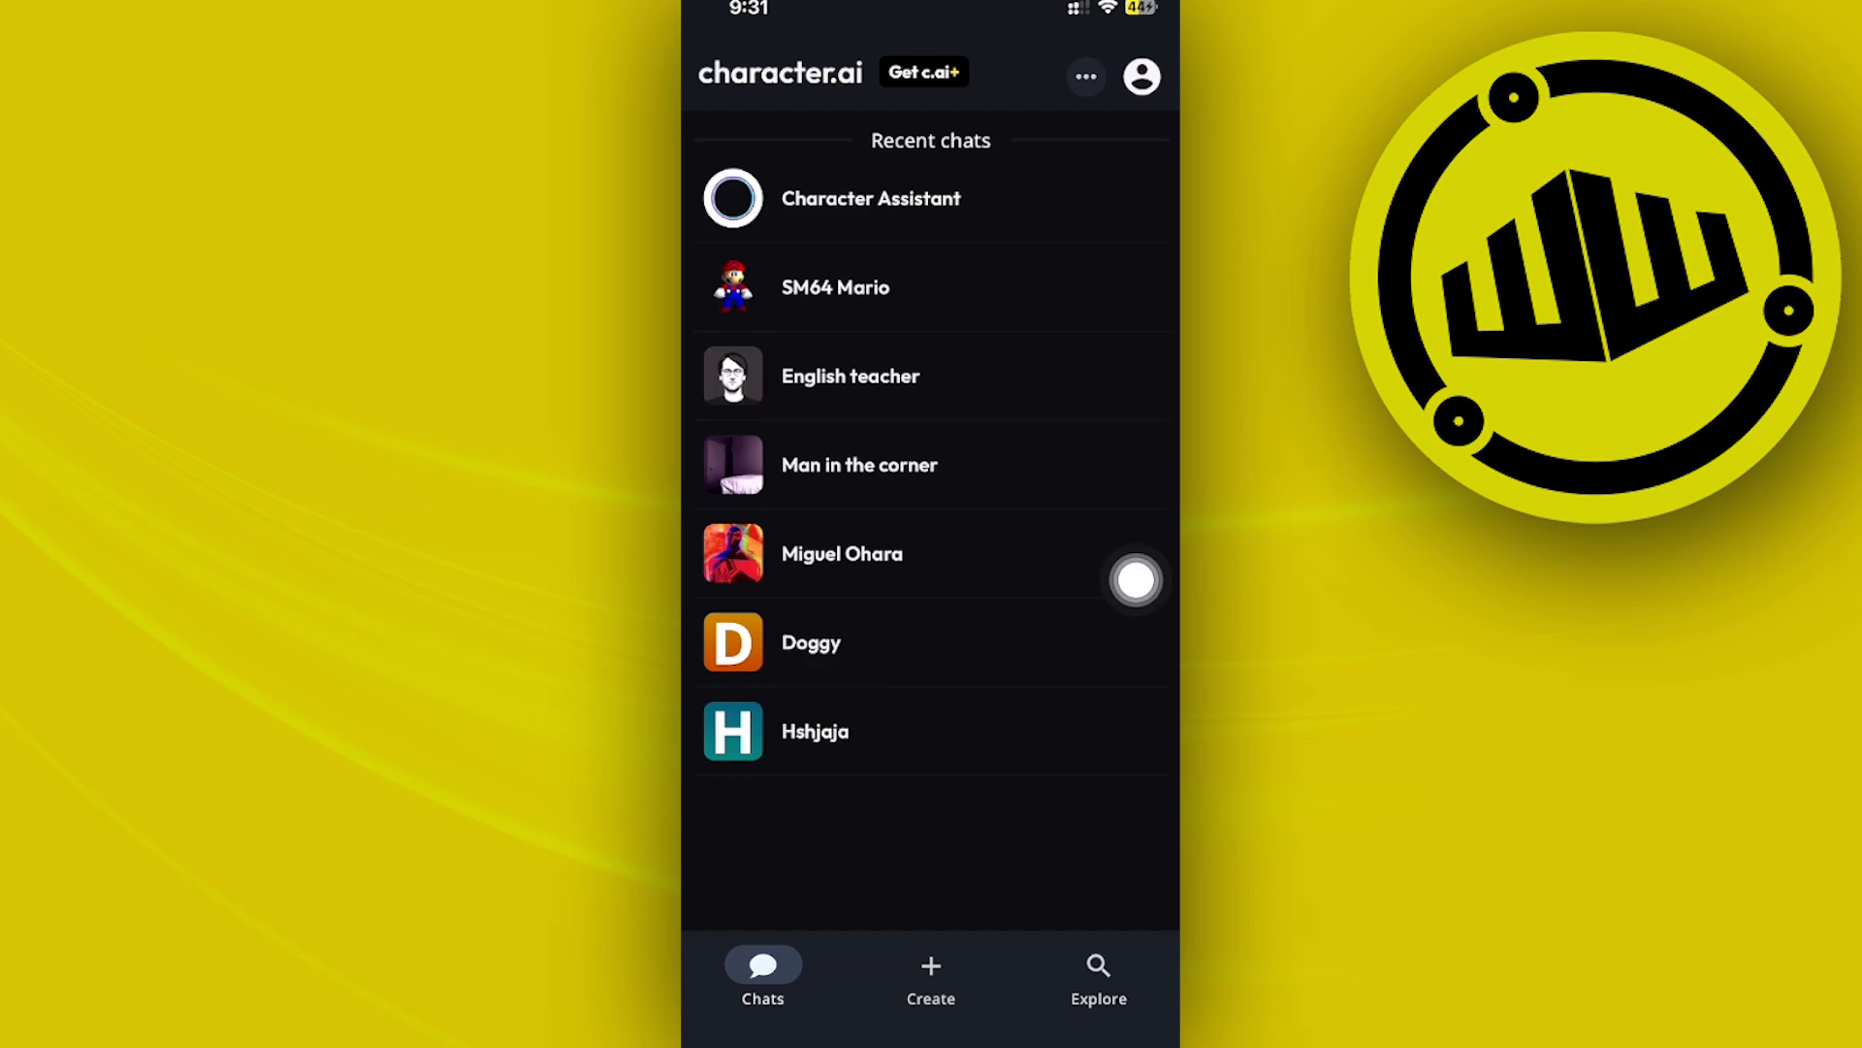
Bring up the options sheet for the Hshjaja chat from Recent chats
left_click(840, 553)
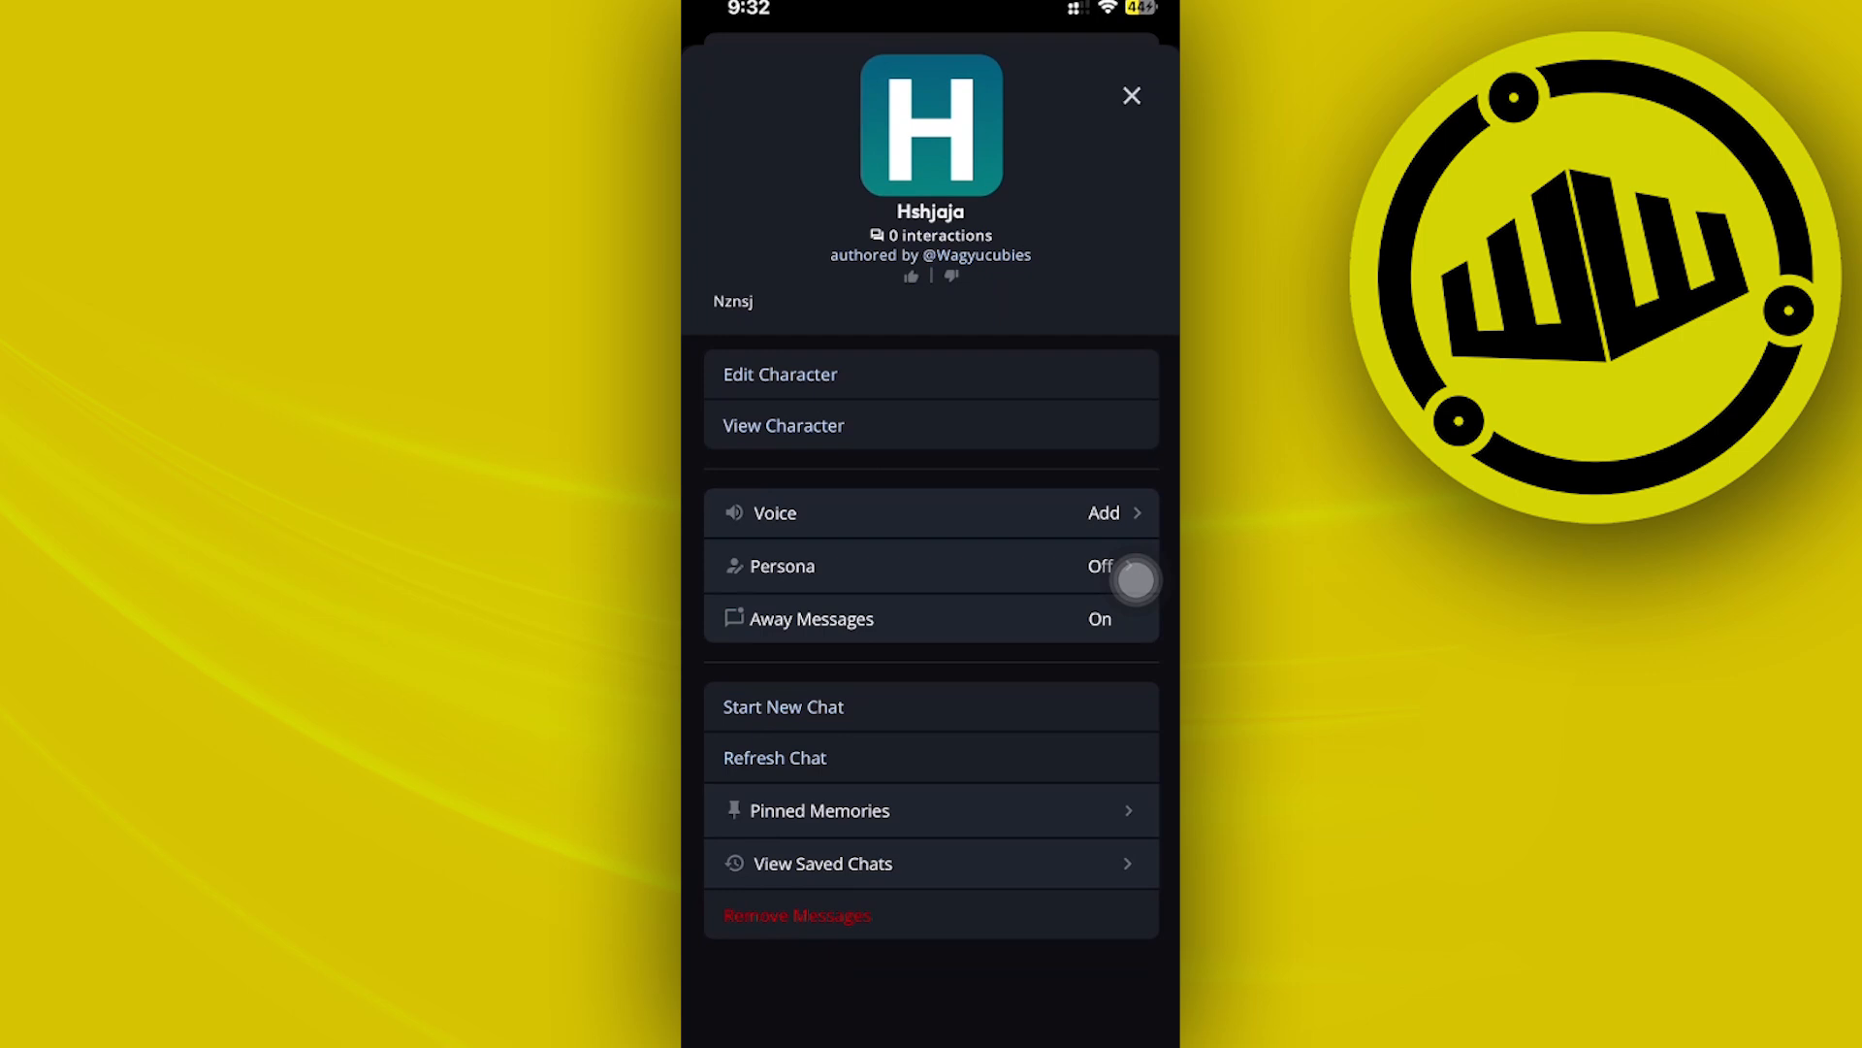
Reach the Edit Character page for Hshjaja with its greeting, visibility and remixing settings
left_click(1131, 580)
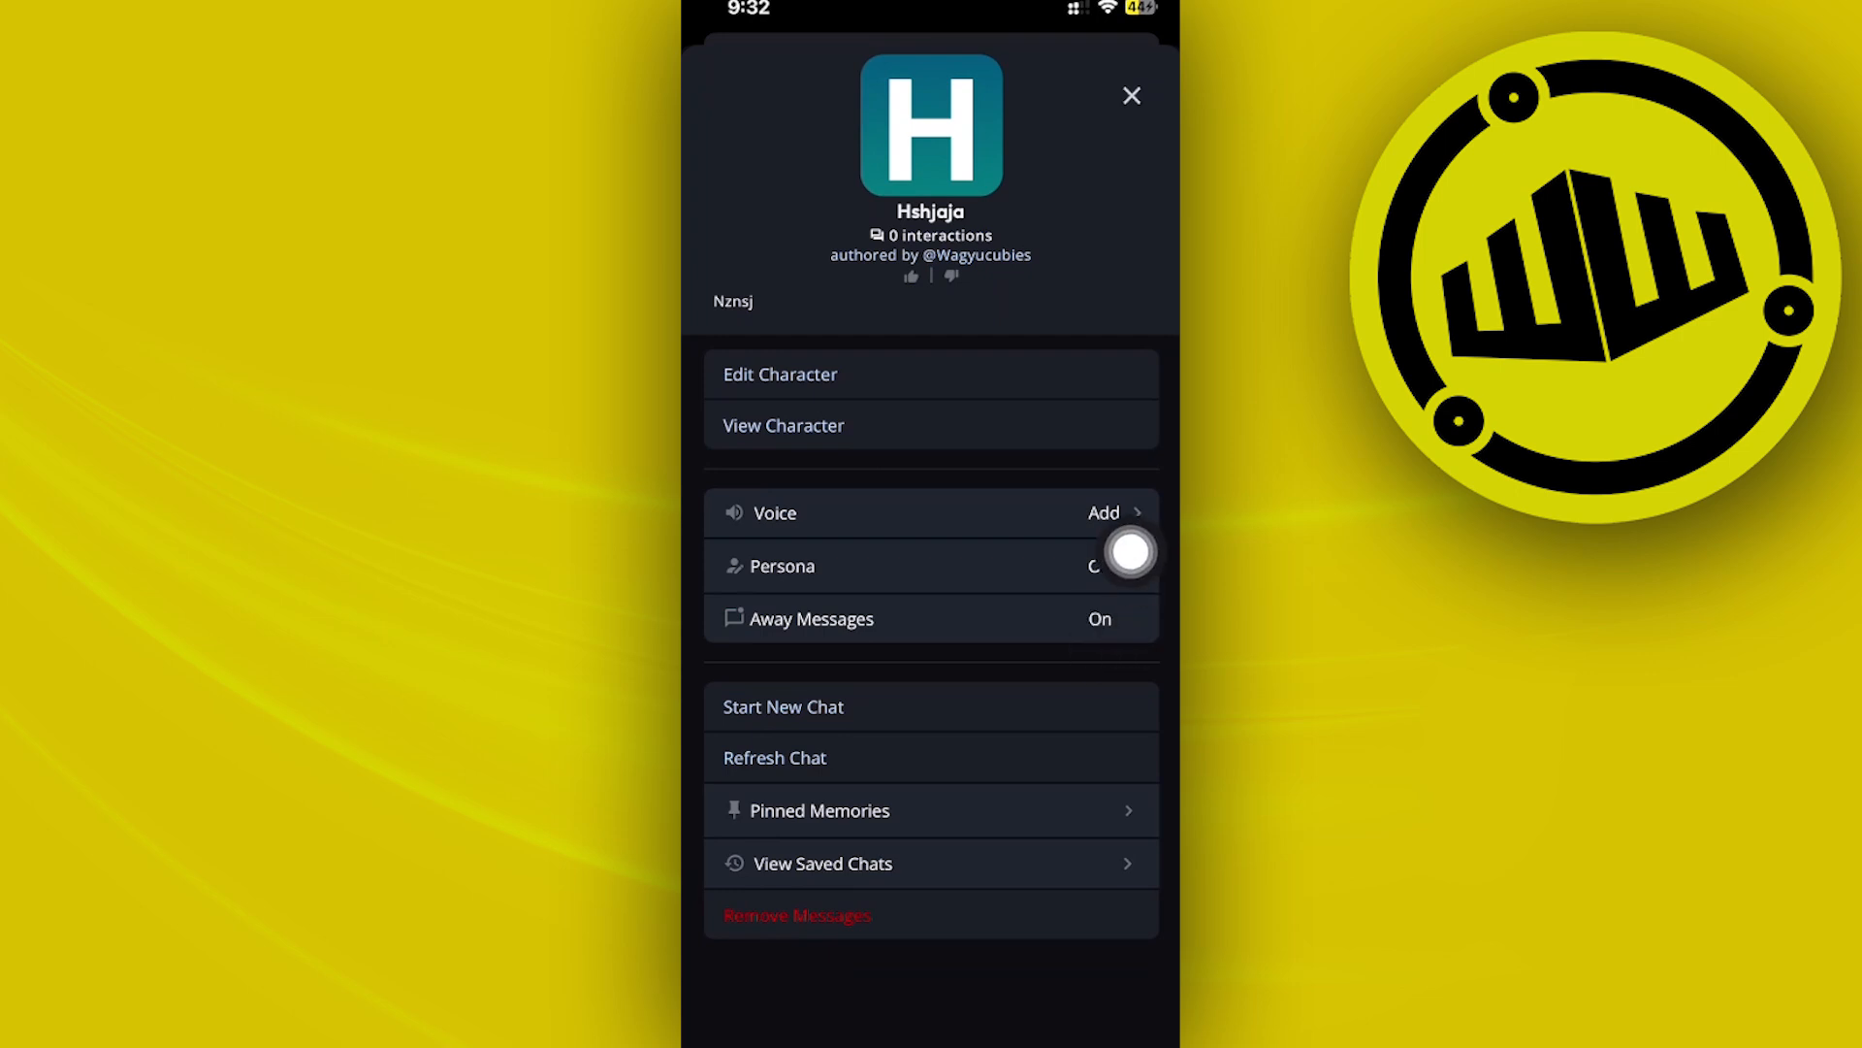
left_click(1098, 565)
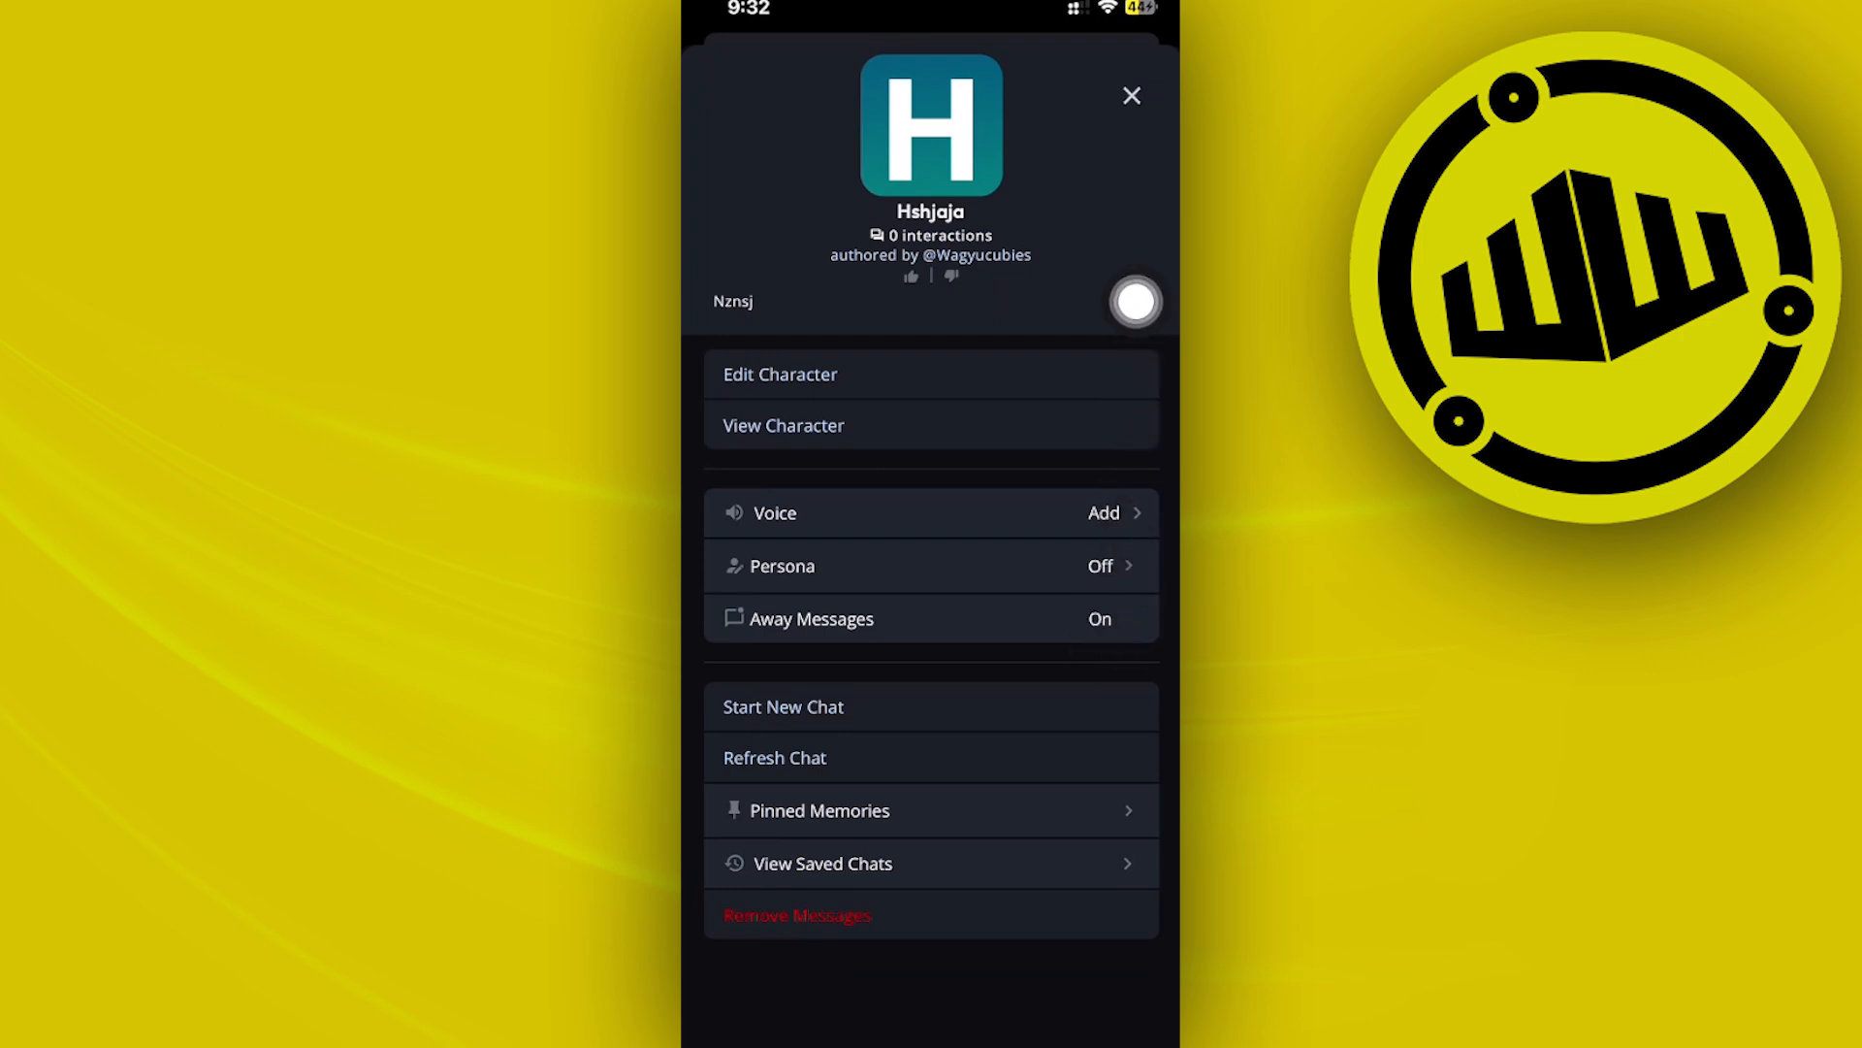
left_click(780, 374)
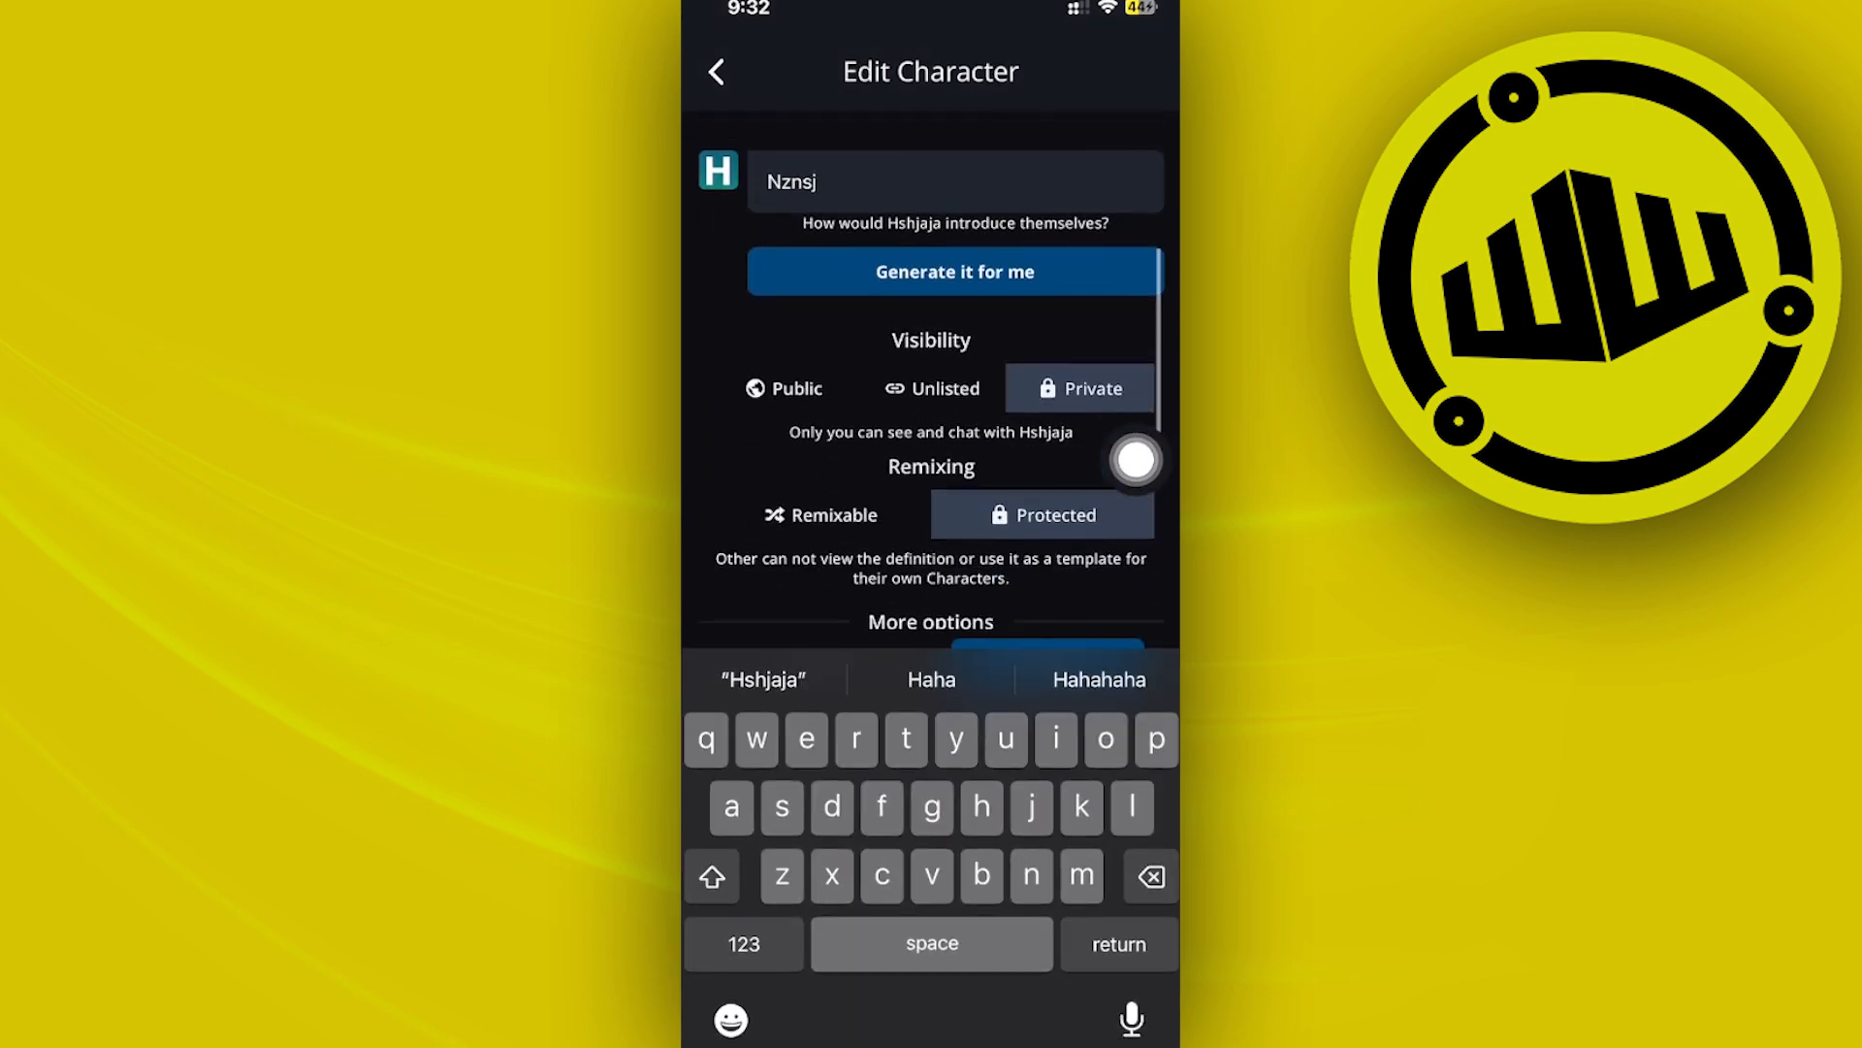
Scroll the edit page down to More options, then return to the home screen
scroll("down", 3)
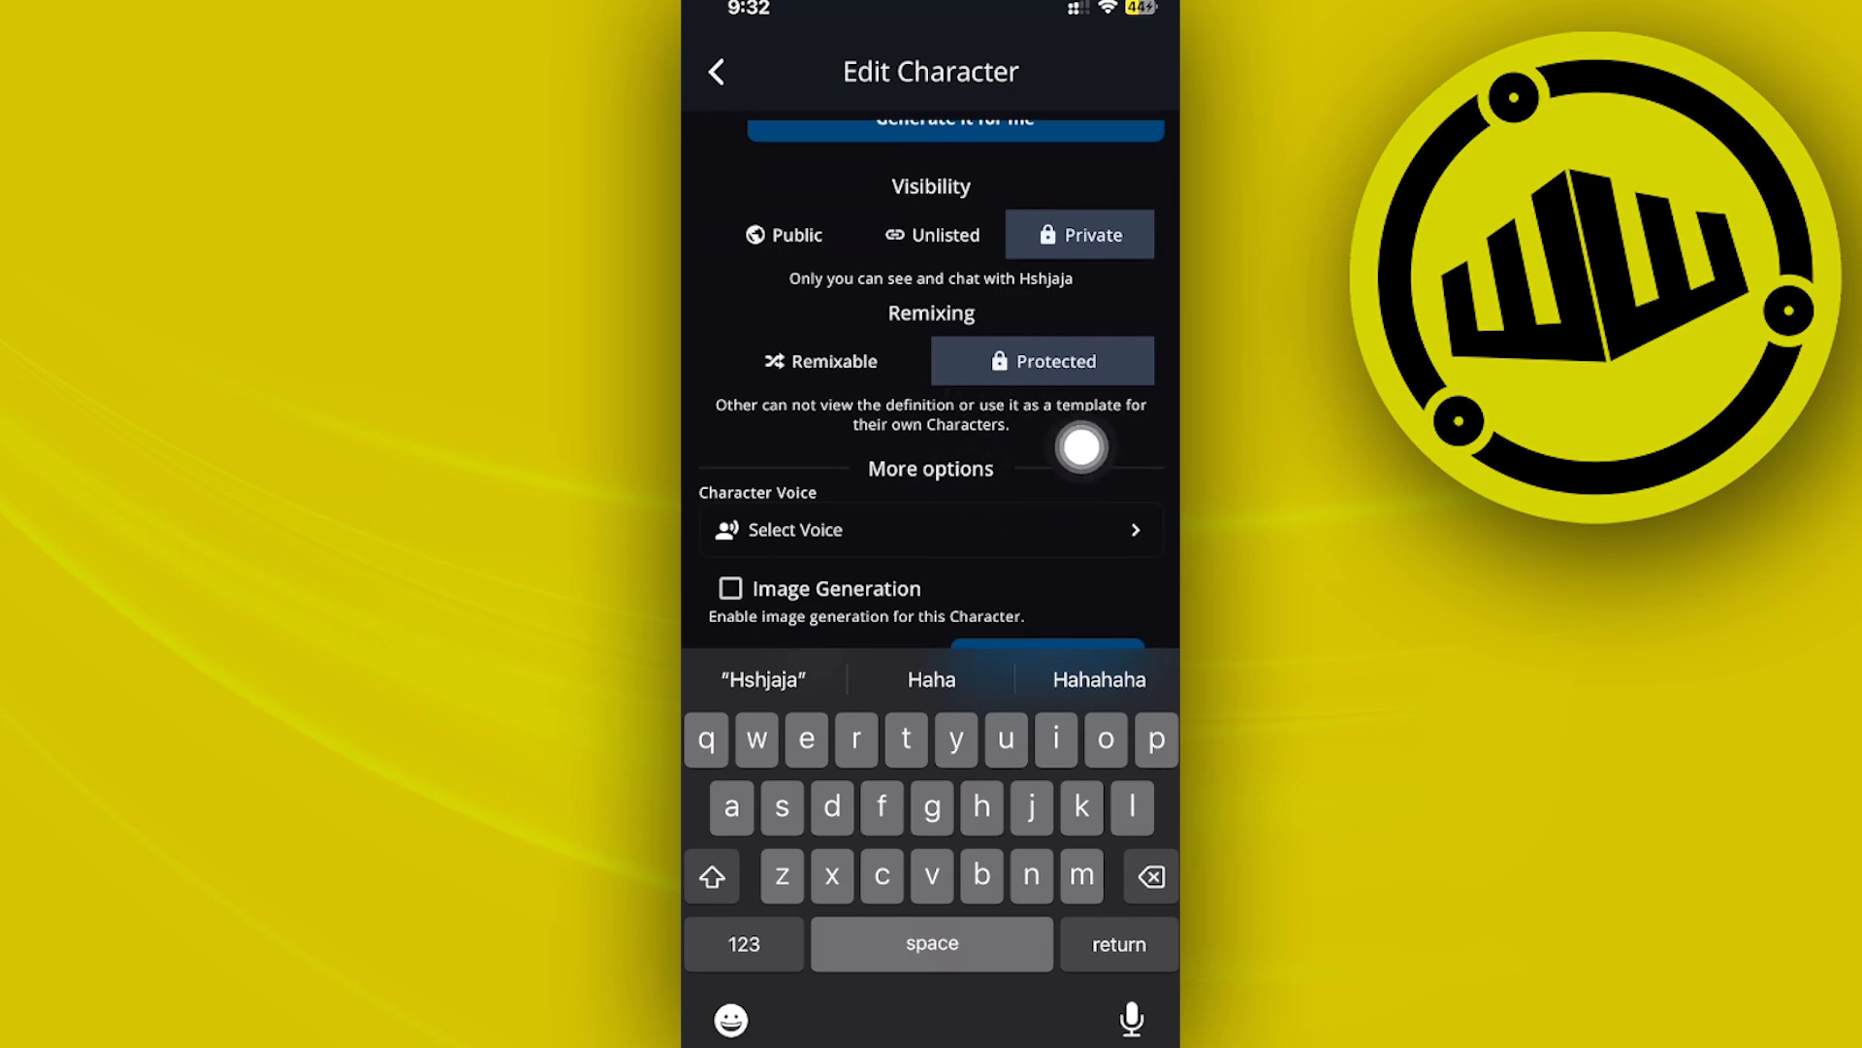
scroll("down", 3)
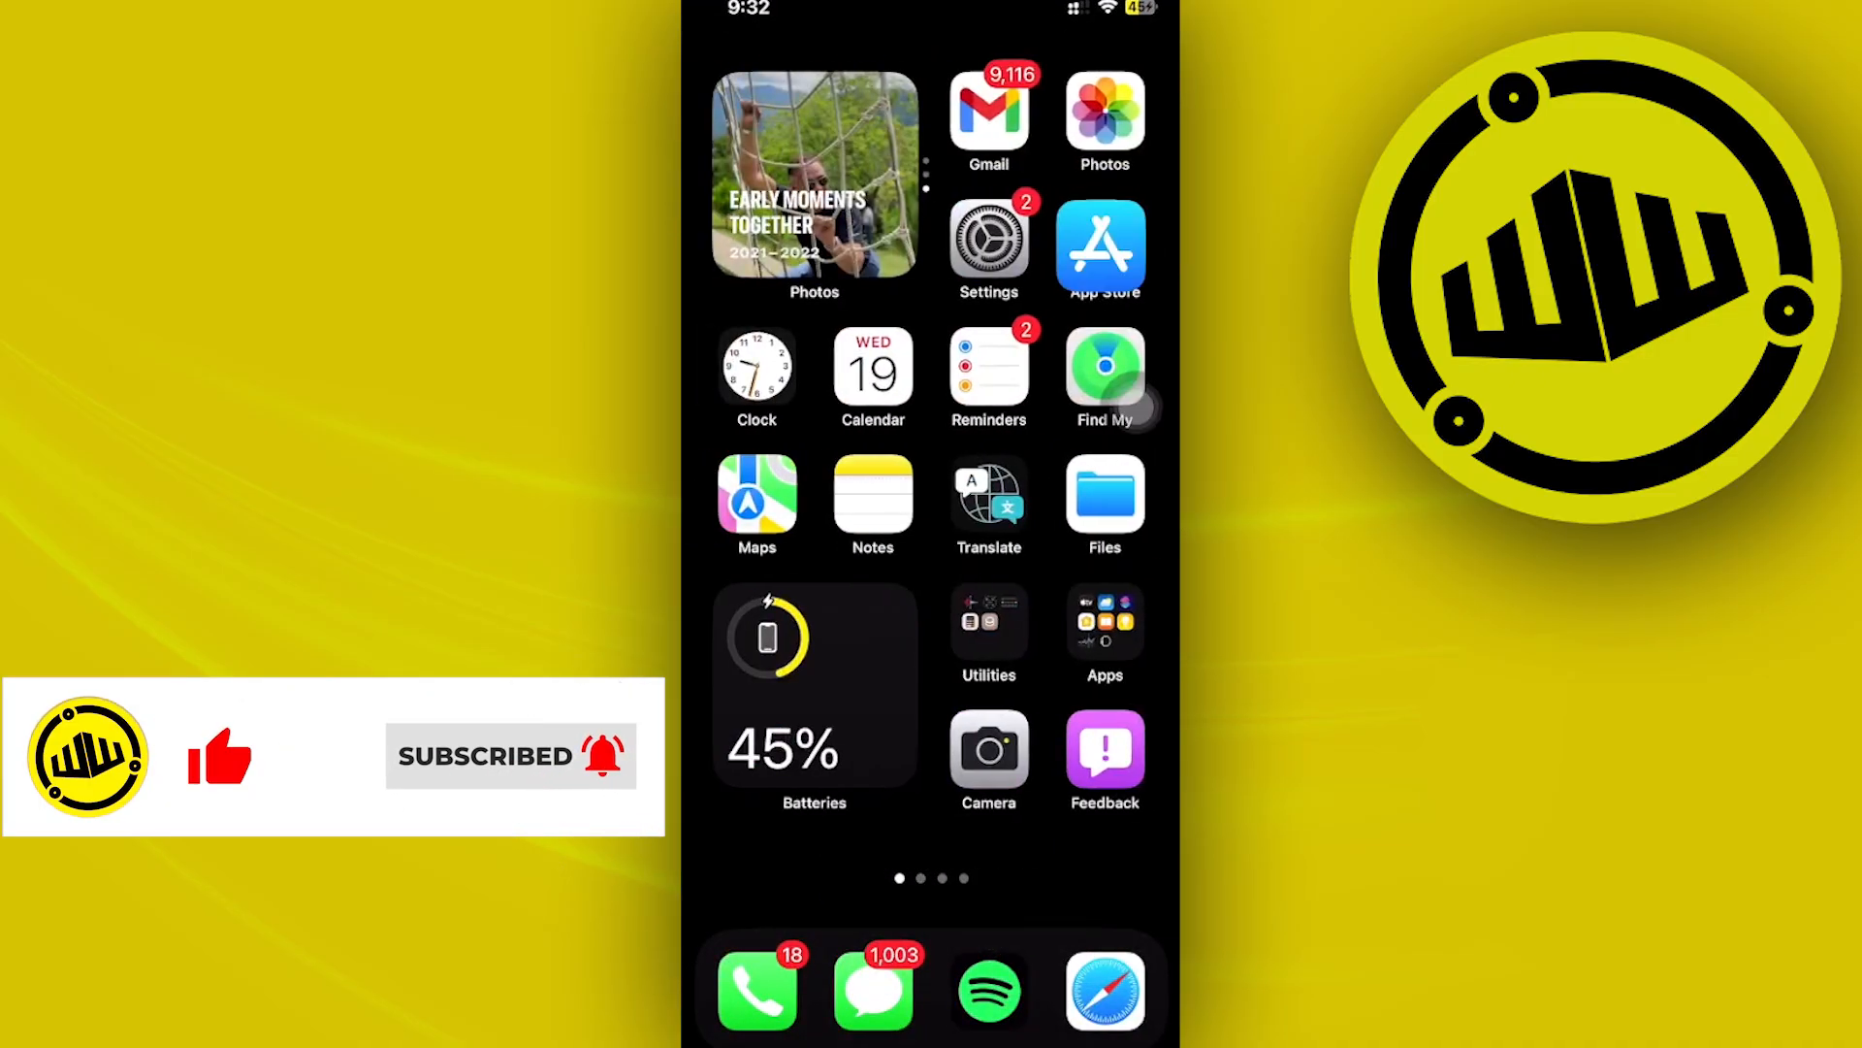
Search the App Store for 'character ai' and view the Character AI: AI-Powered Chat listing
type("char")
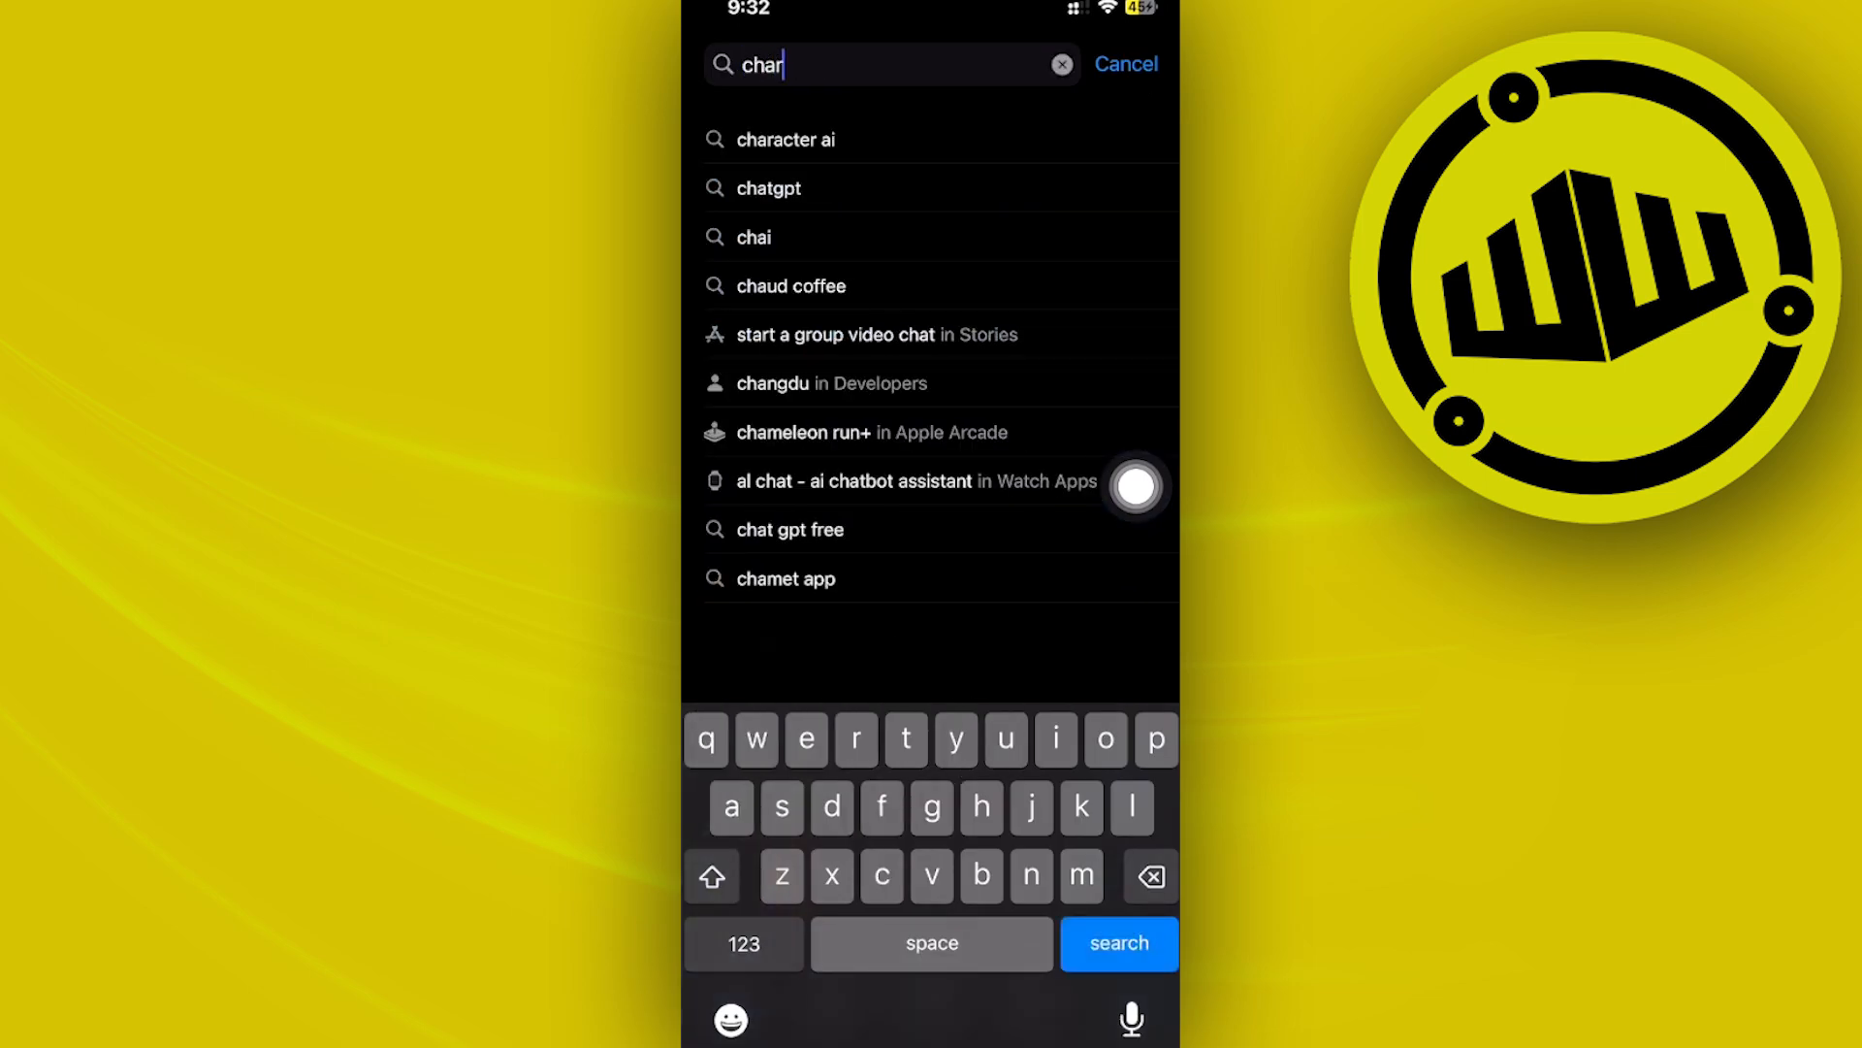
left_click(784, 140)
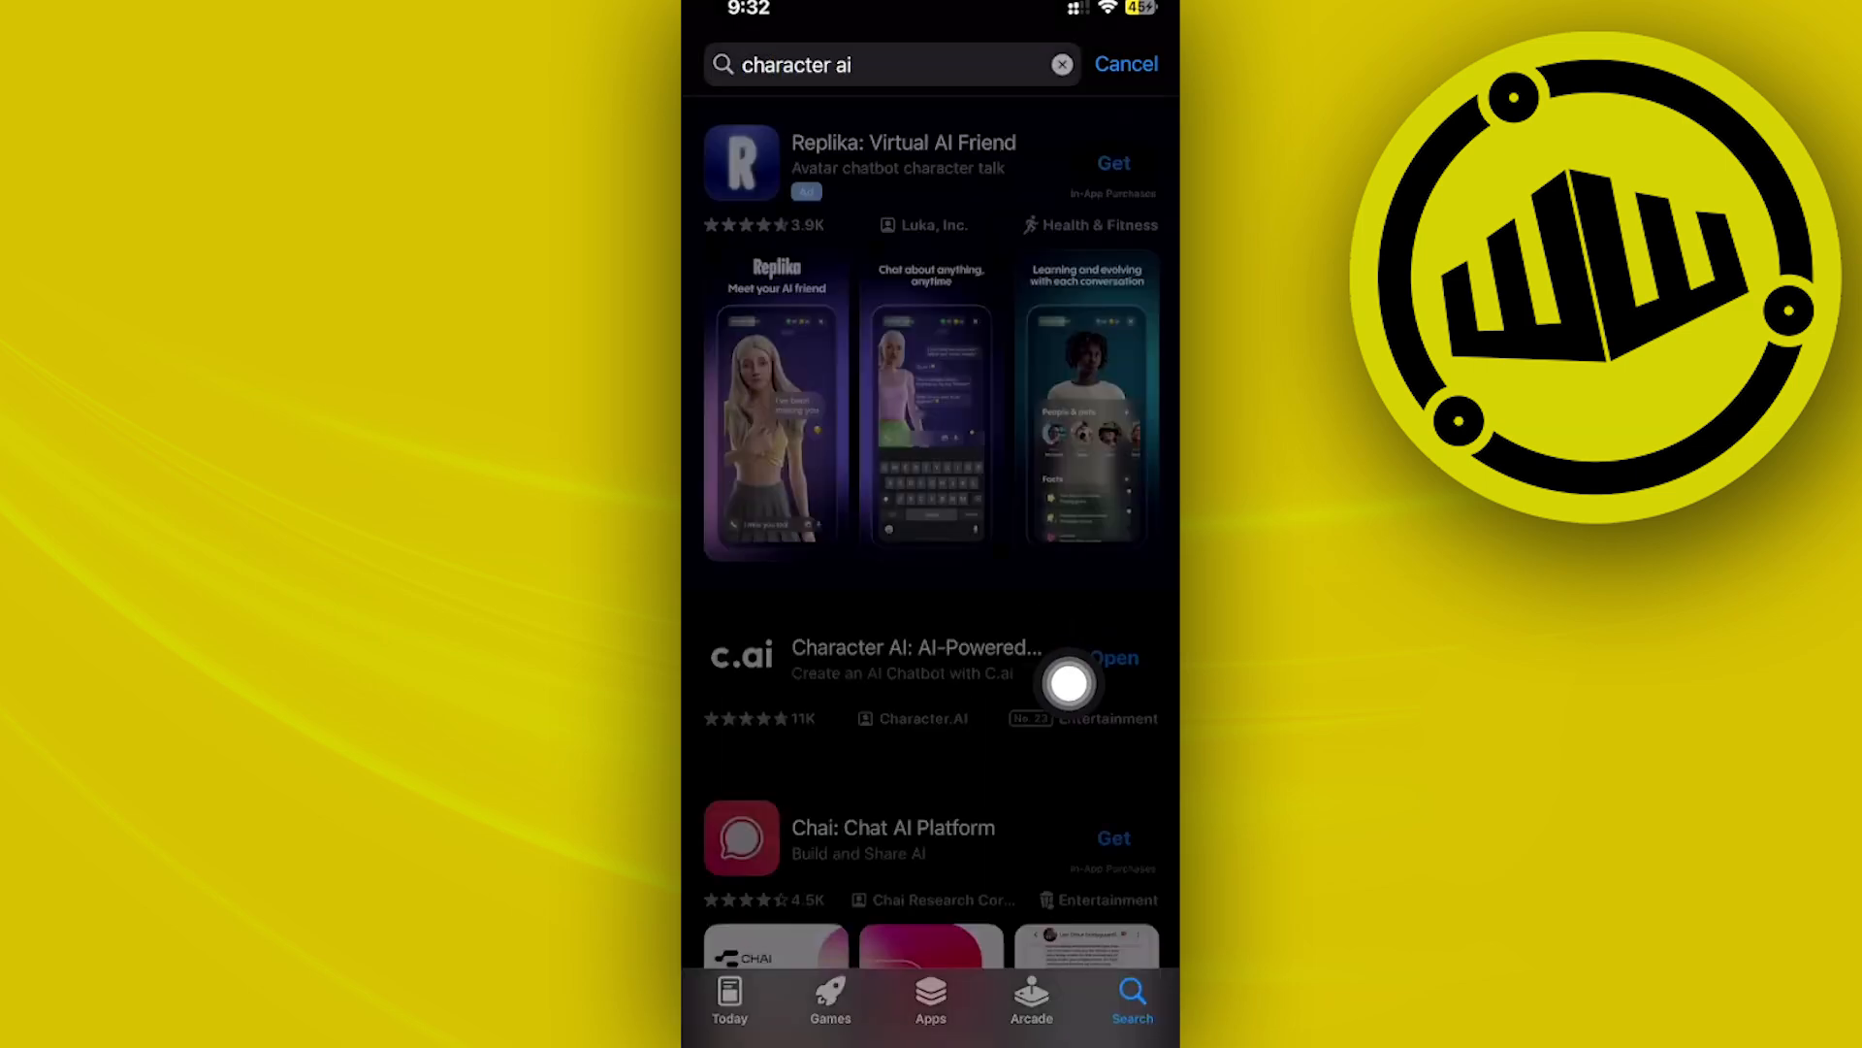
left_click(916, 665)
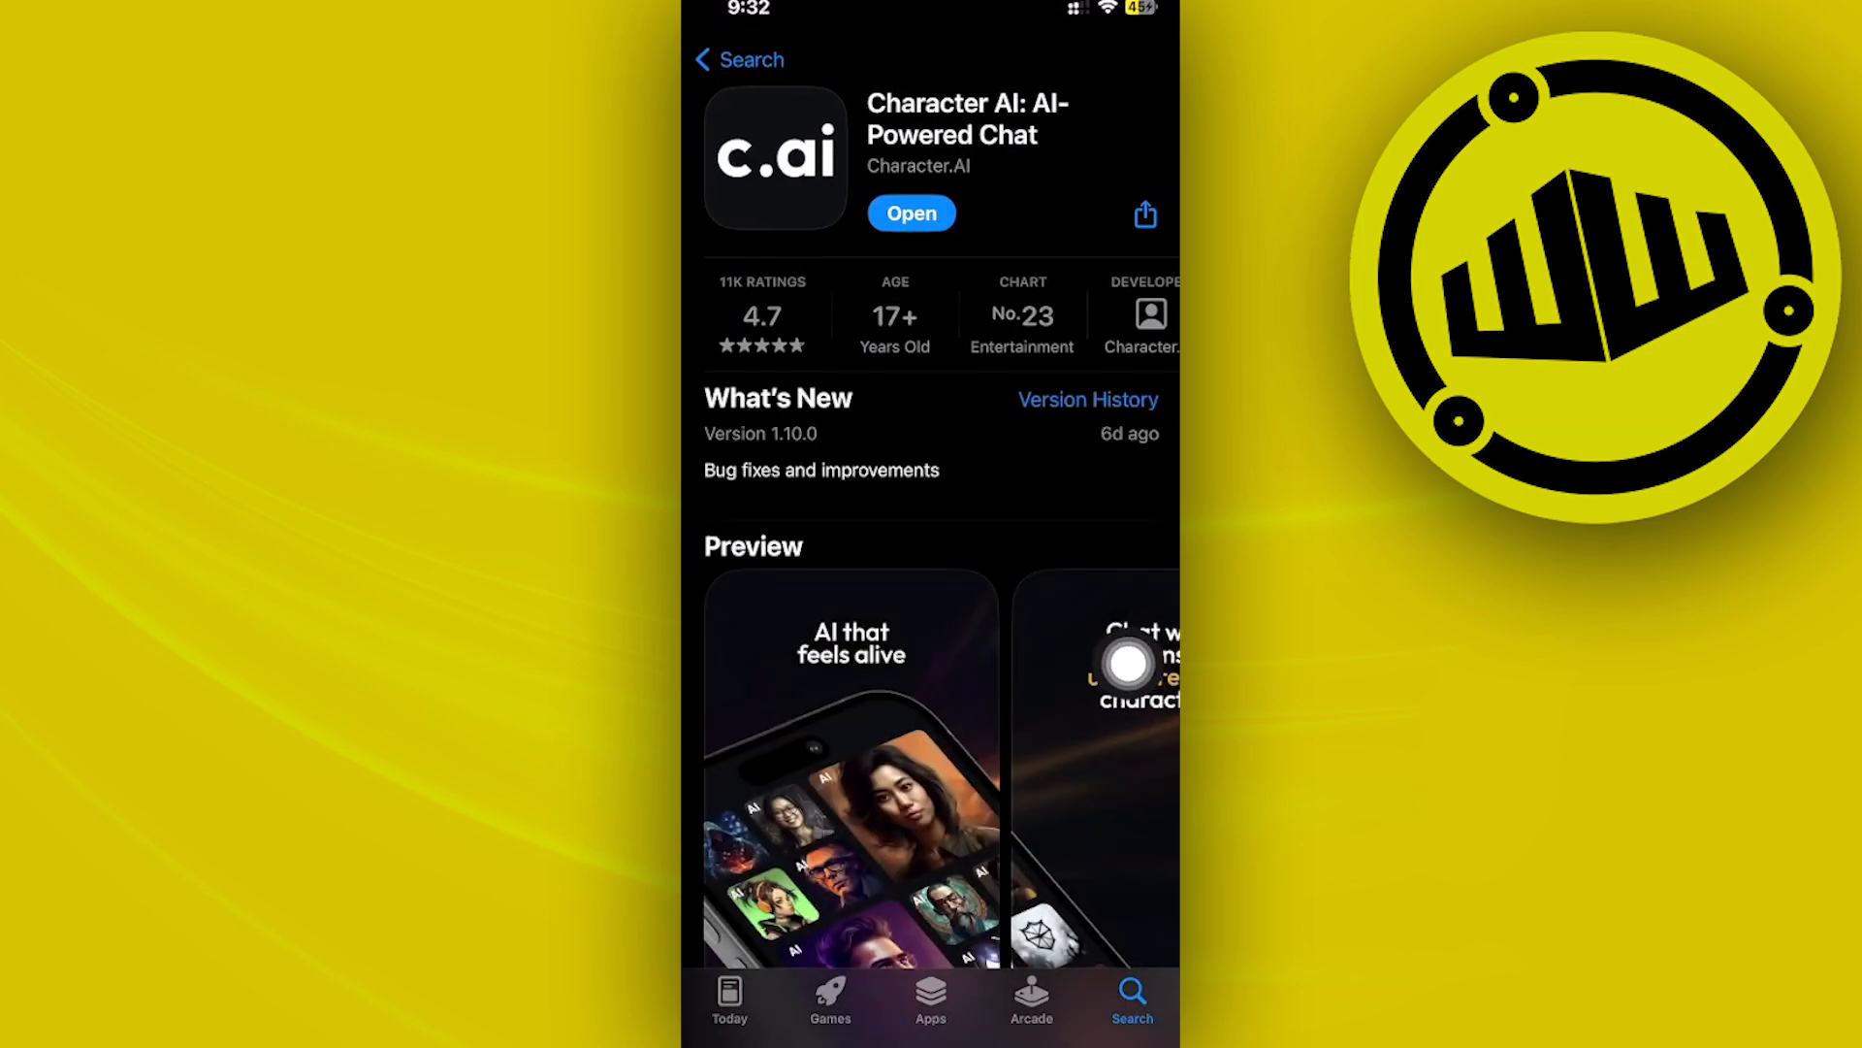